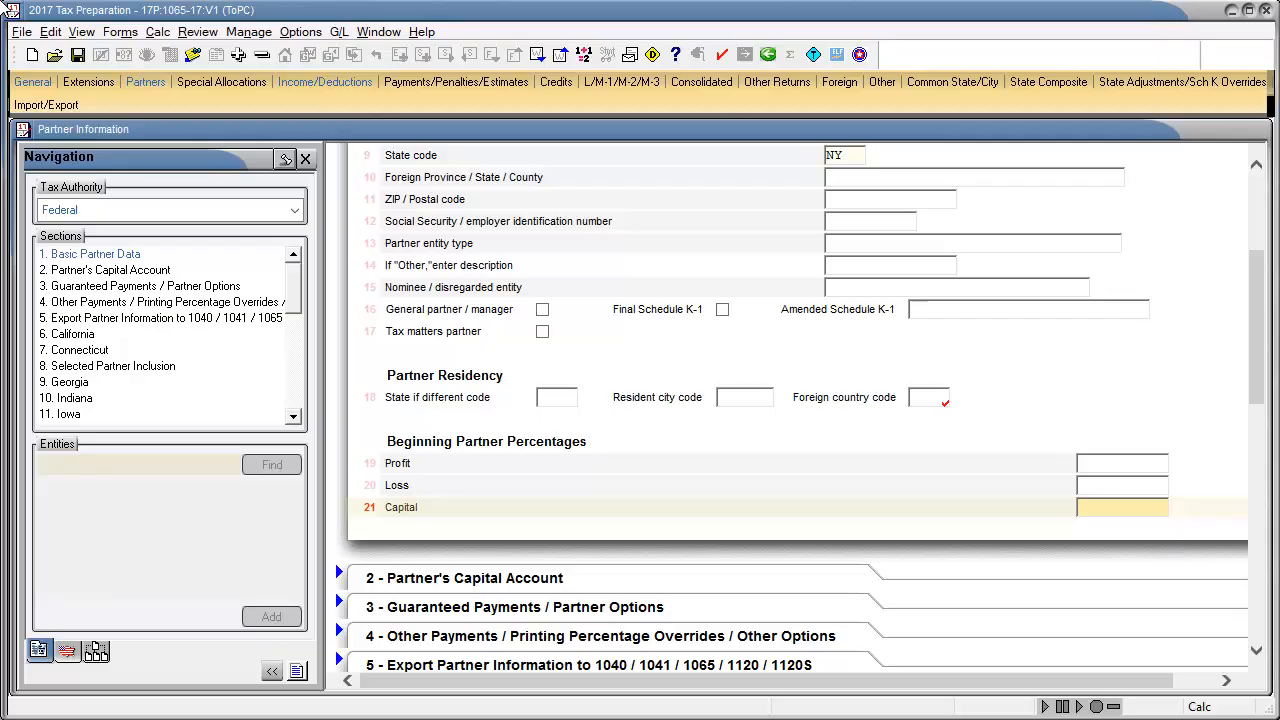
# Step: Open Partners > Transfers of Partner Interest/Capital at section 3, Transfer of Partner Capital
pyautogui.click(145, 82)
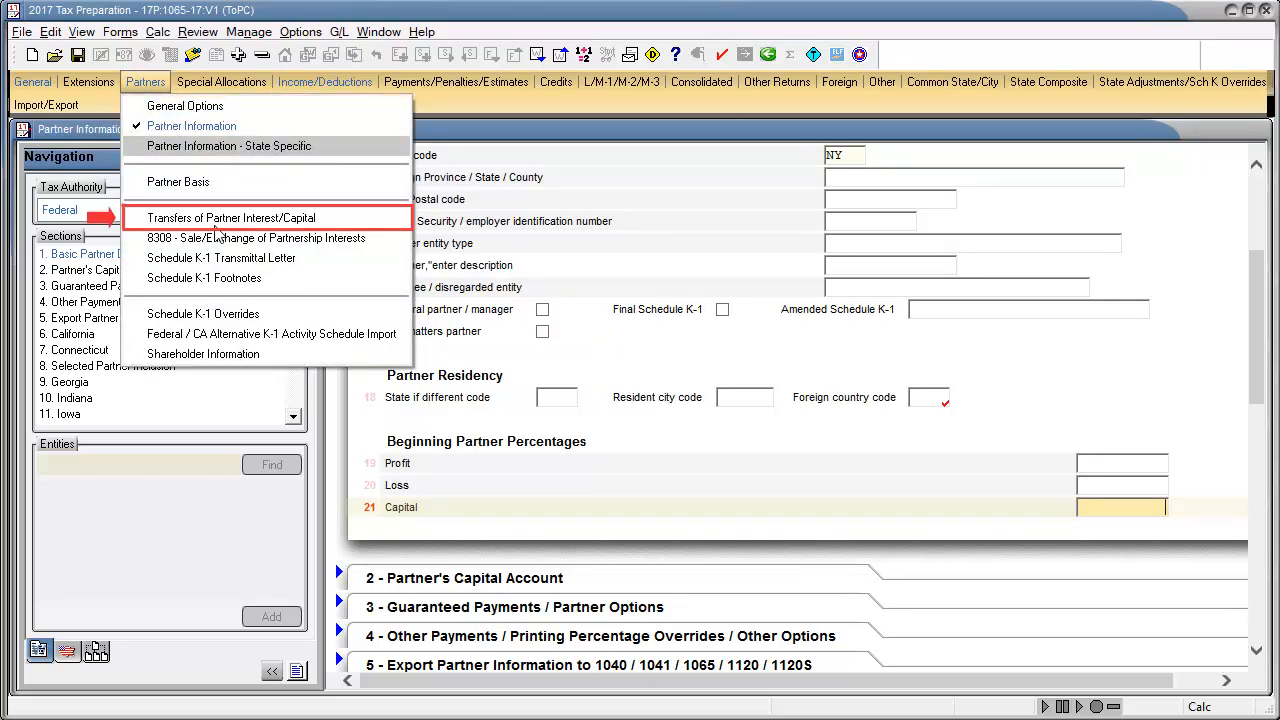
pyautogui.click(231, 217)
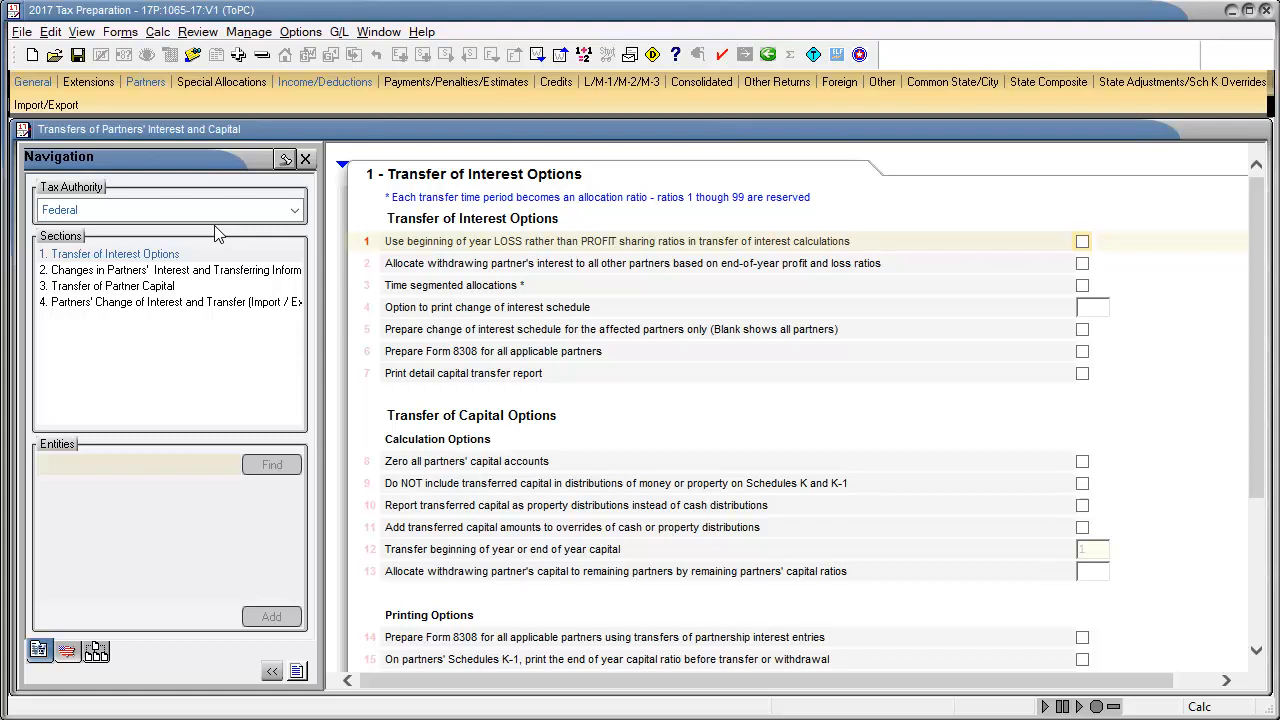
pyautogui.click(113, 286)
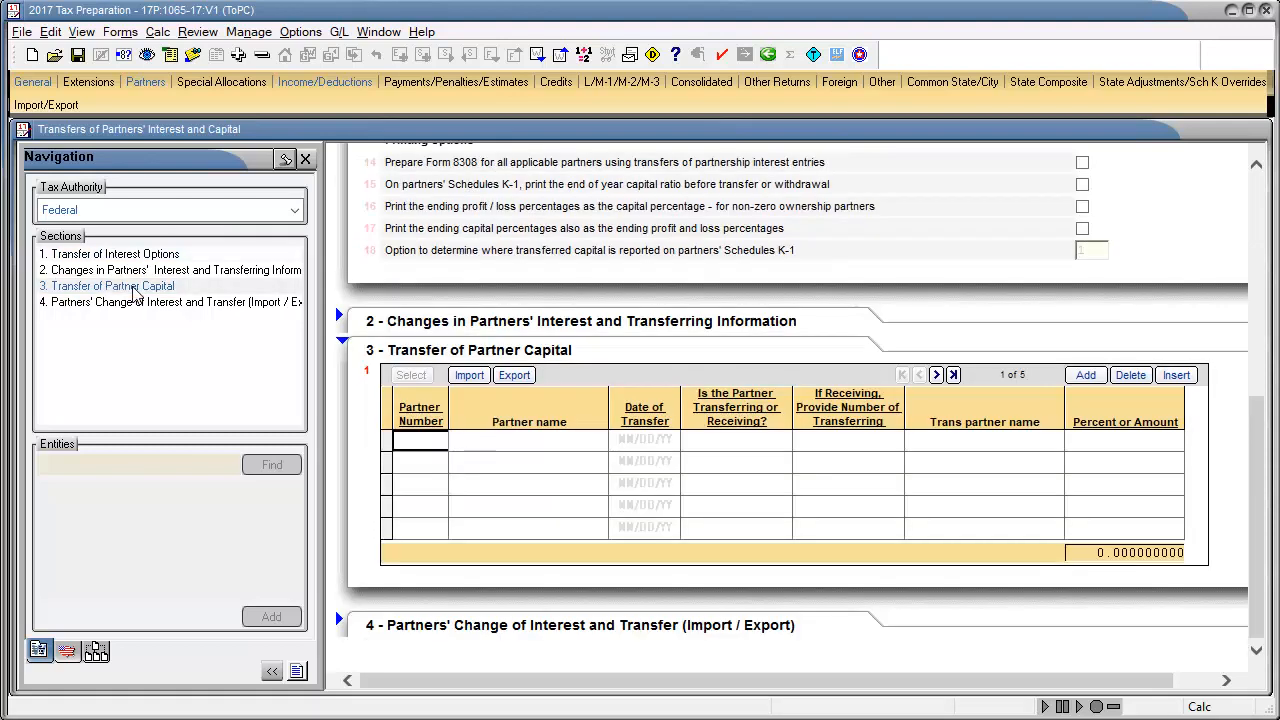
# Step: Enter Anthony Taxpayer in row 1 as transferring partner (T), dated 01/31/17, share 0.5
pyautogui.click(419, 440)
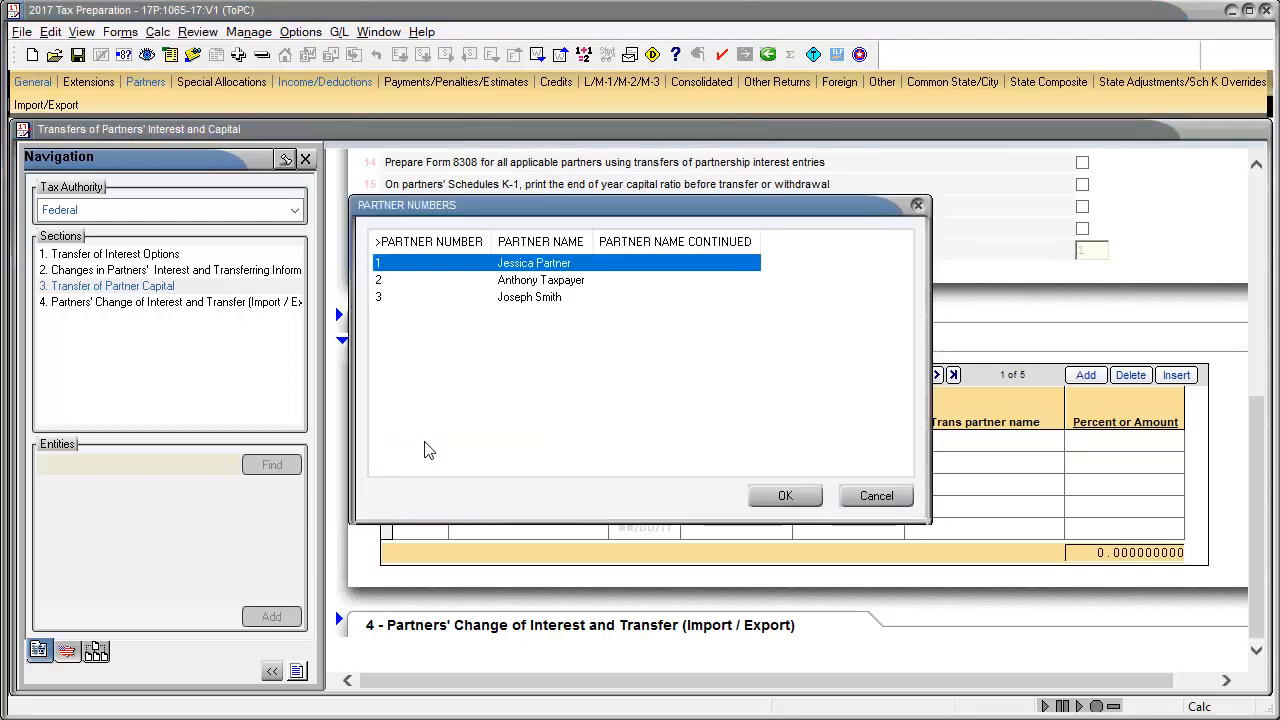
pyautogui.click(540, 280)
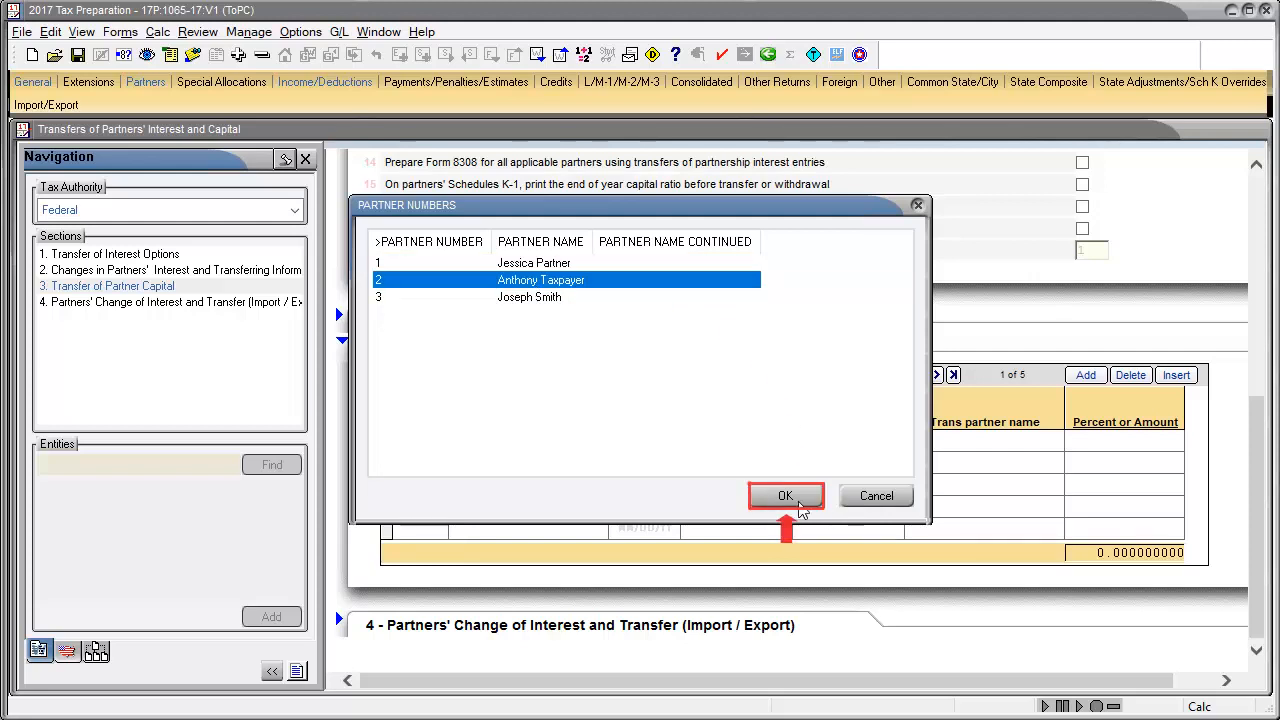
pyautogui.click(785, 495)
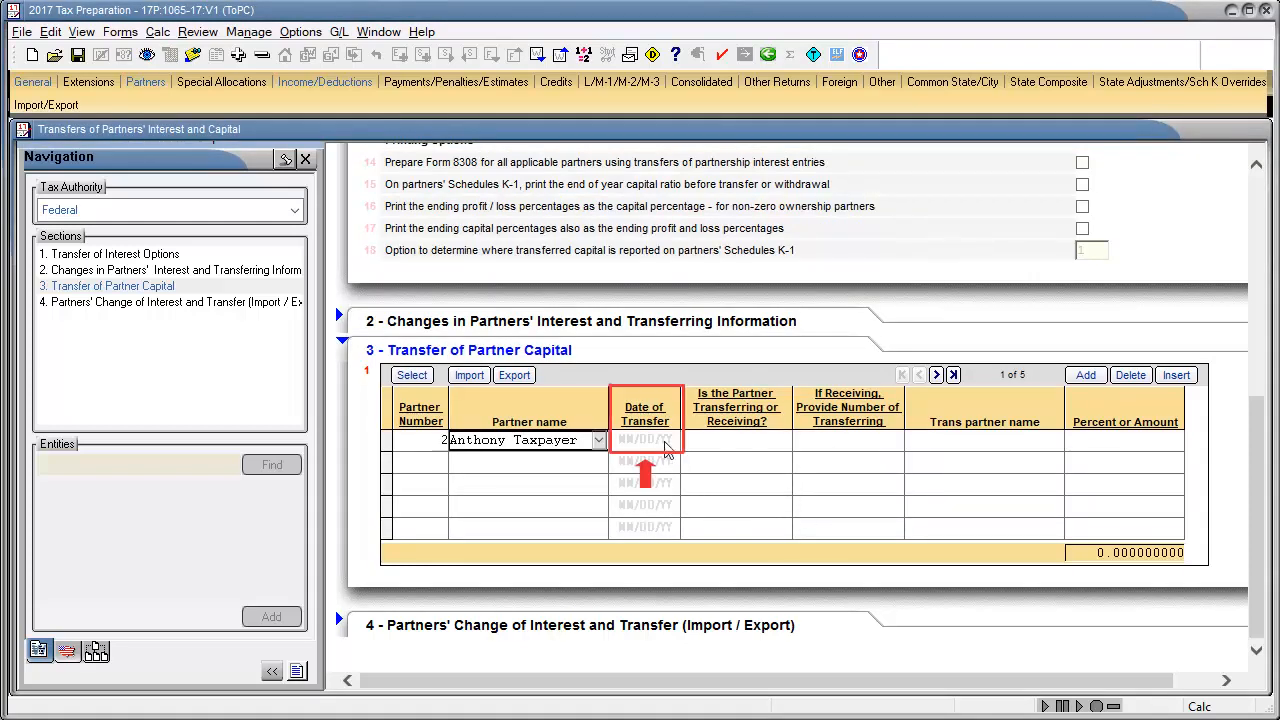
pyautogui.write('01/31/17')
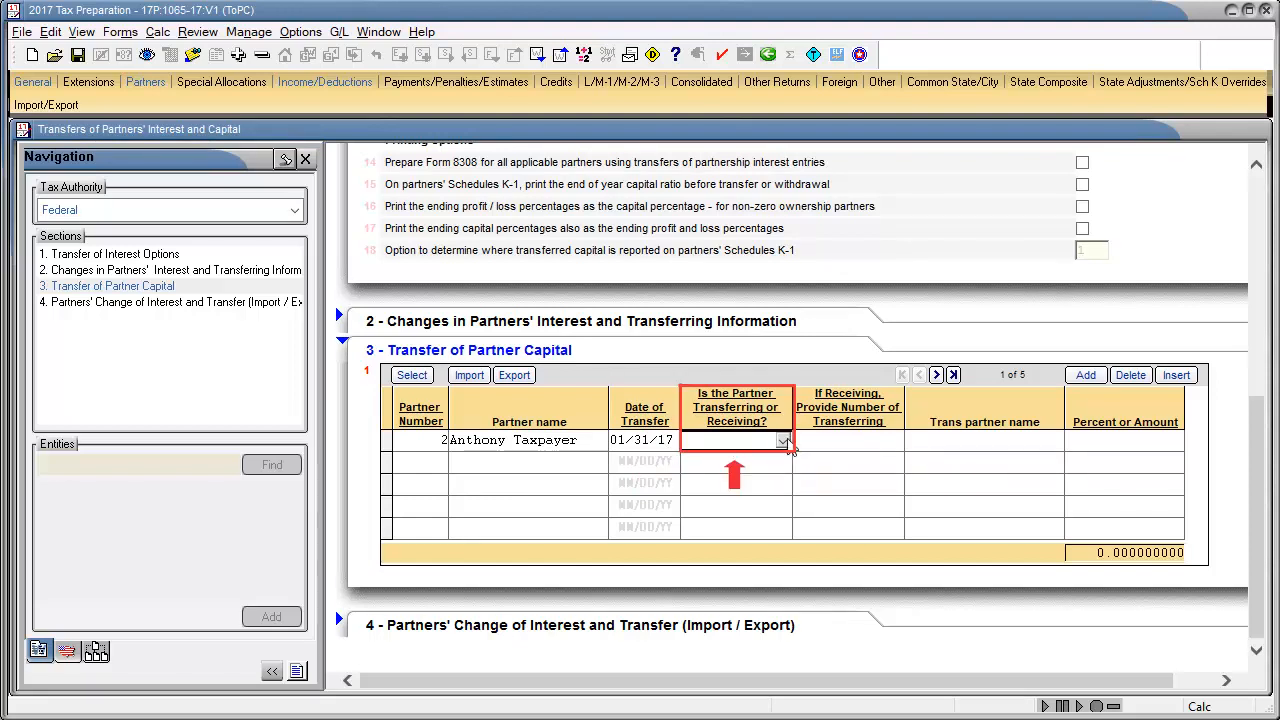
pyautogui.click(784, 440)
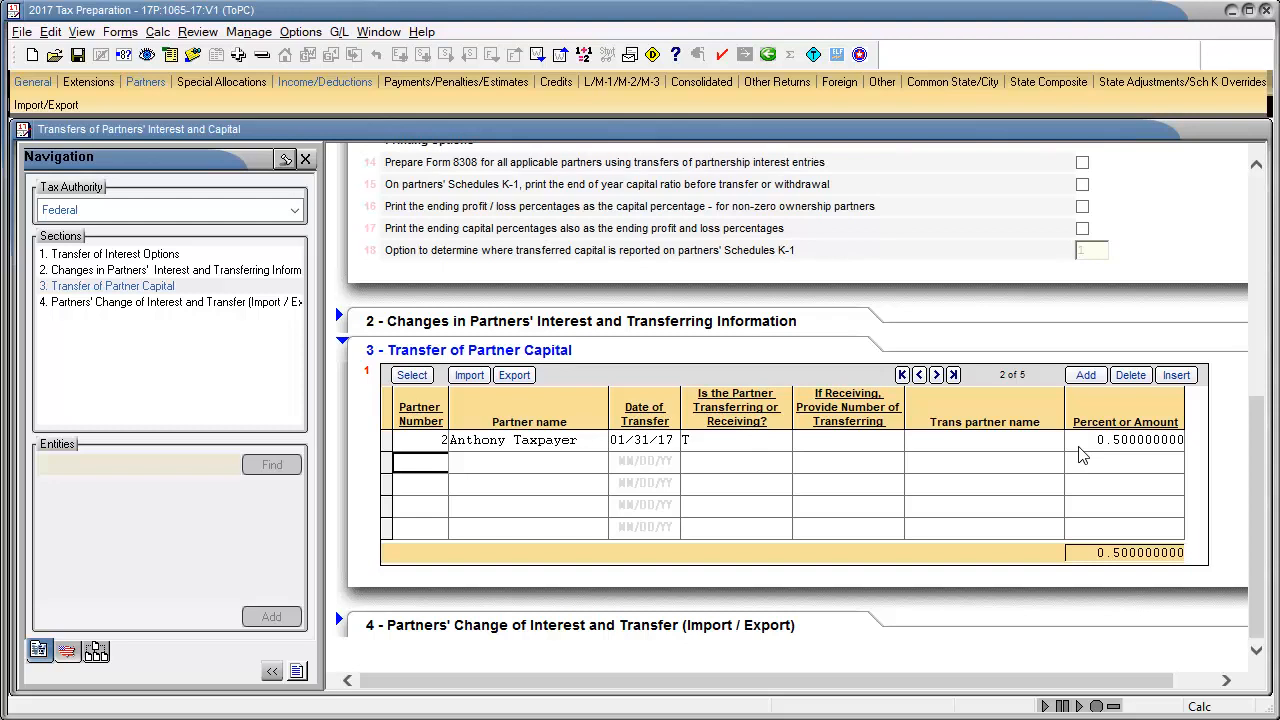
pyautogui.click(420, 462)
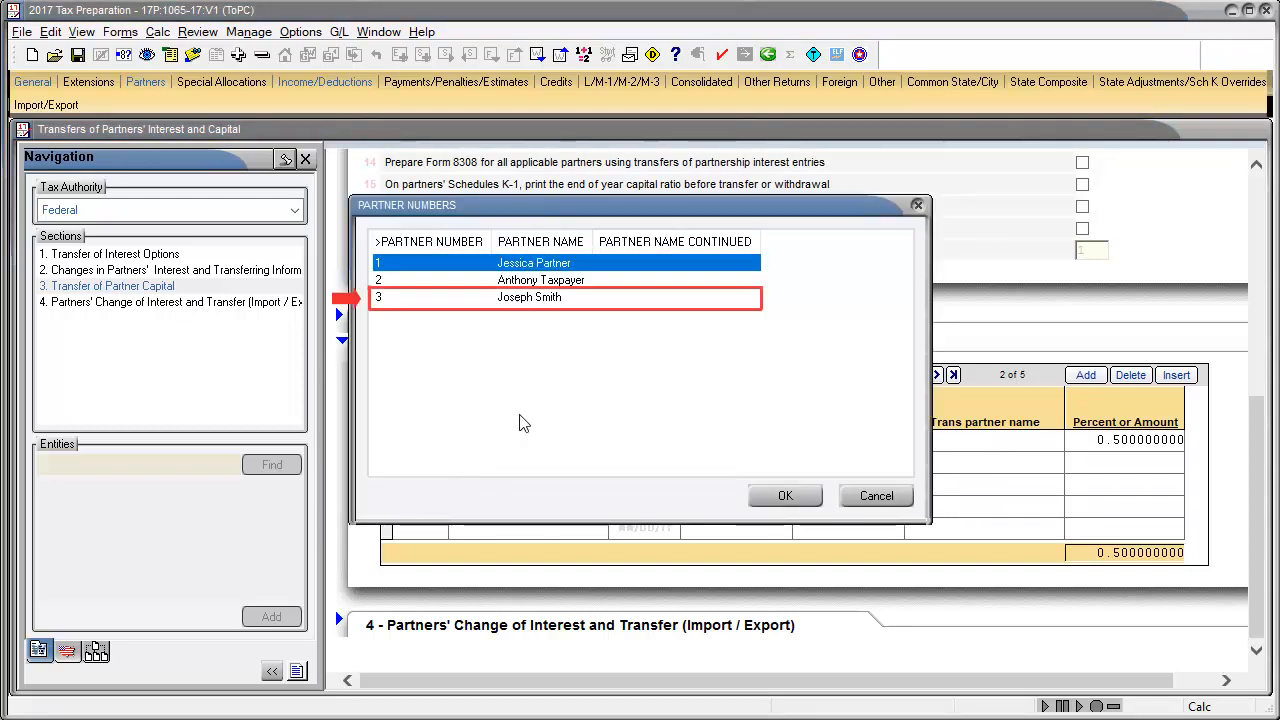
# Step: Enter Joseph Smith (partner 3) in row 2 as receiving partner (R), dated 01/31/17
pyautogui.click(529, 297)
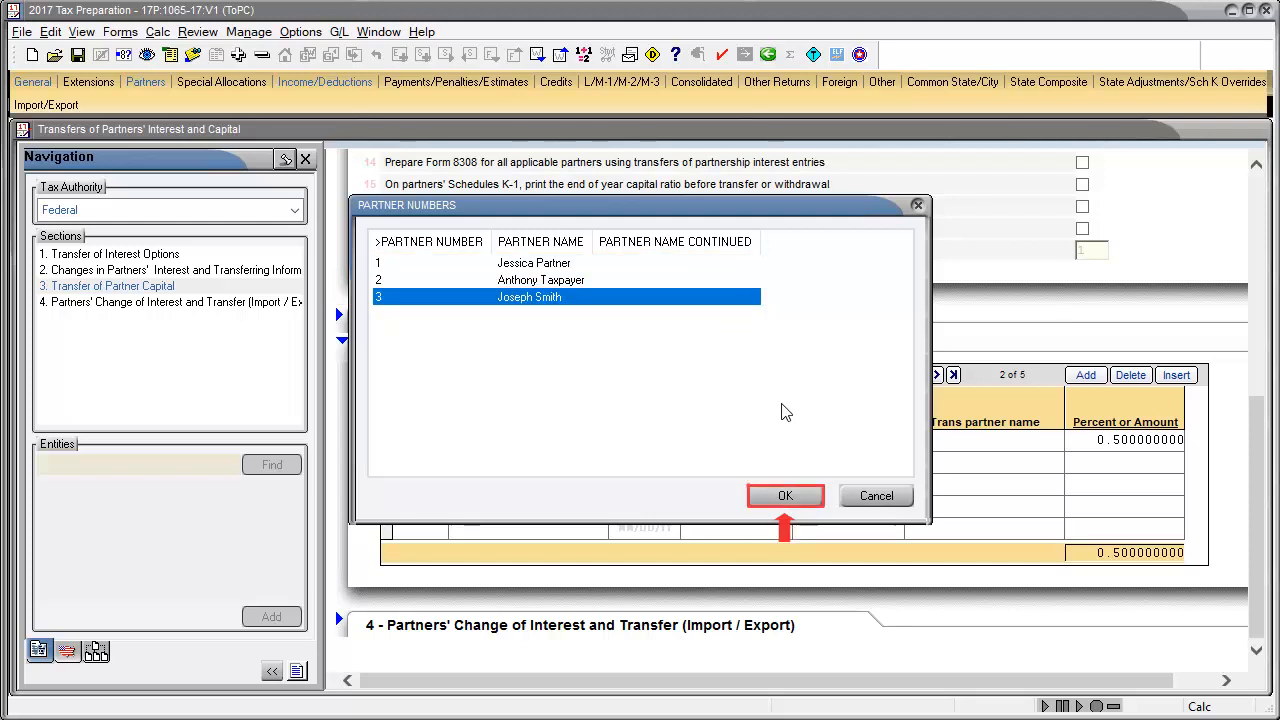
pyautogui.click(785, 495)
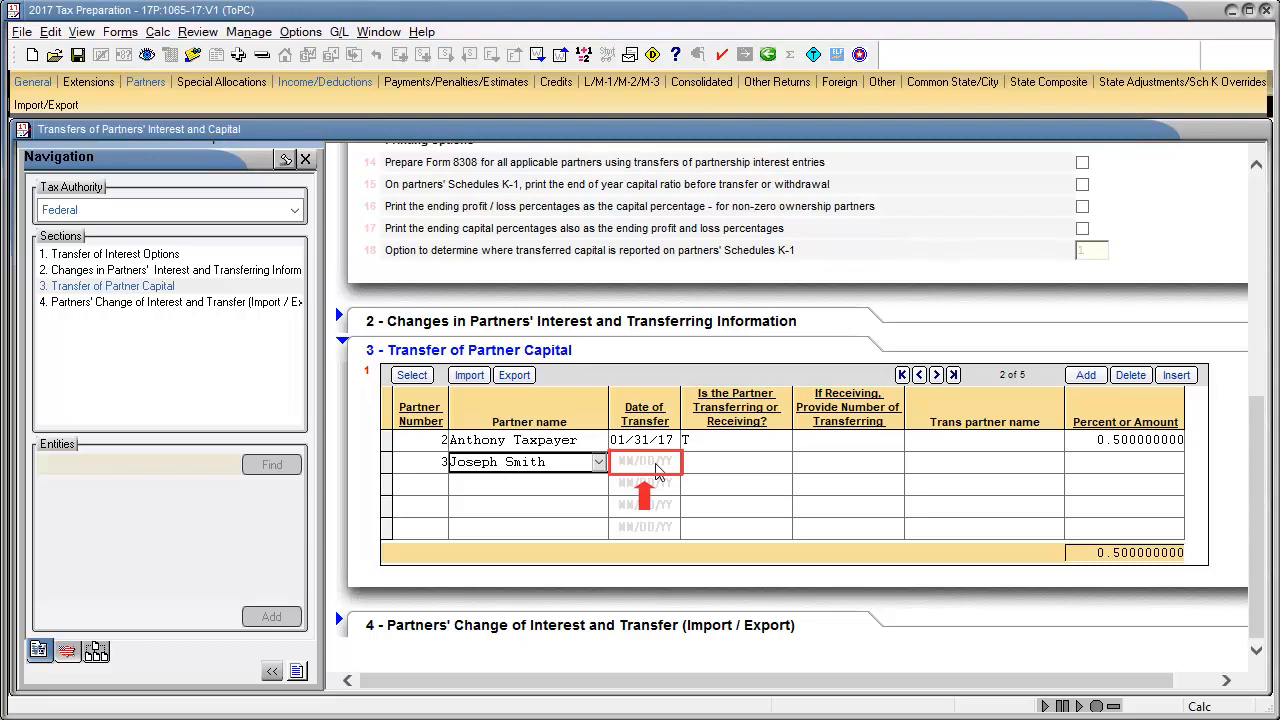
pyautogui.write('01/31/17')
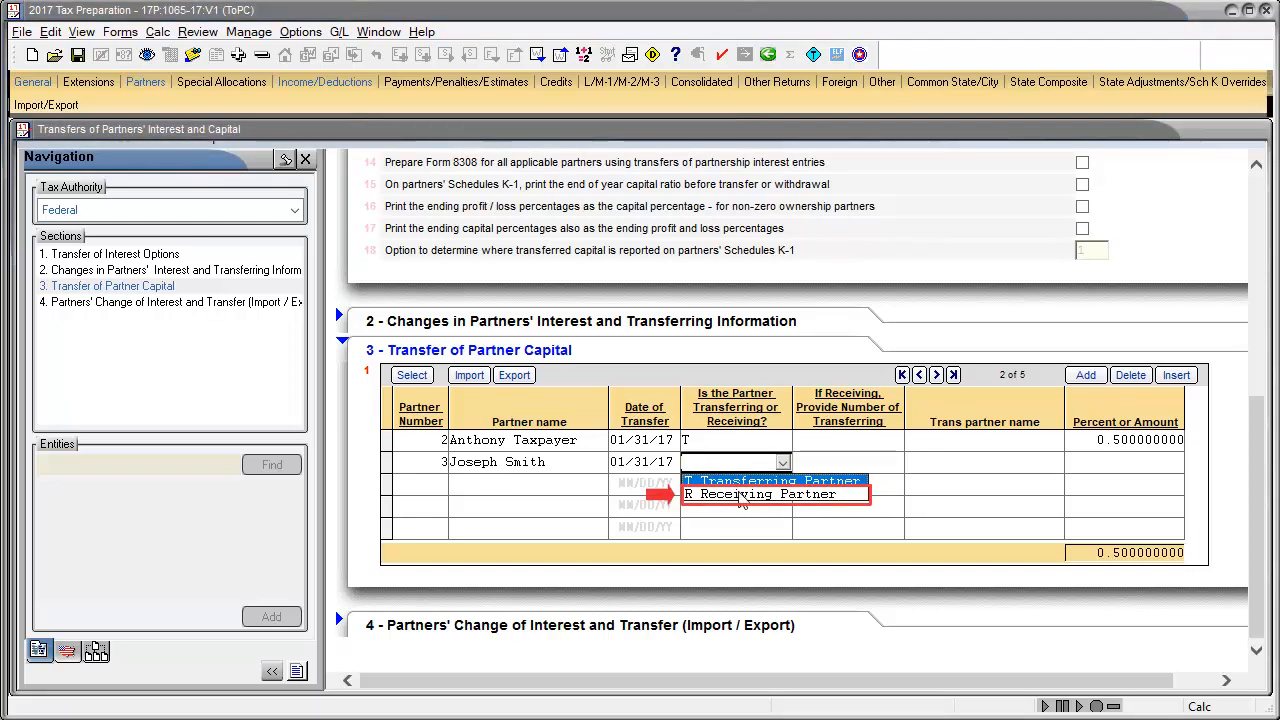
pyautogui.click(765, 494)
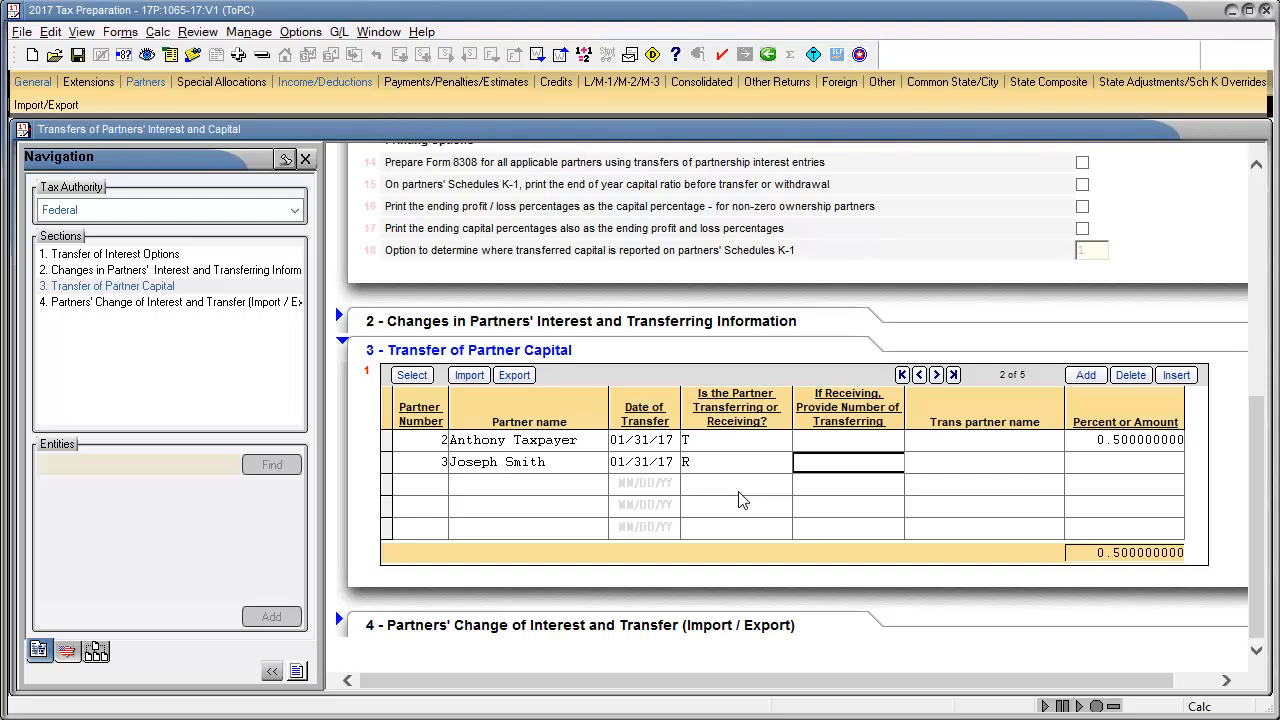
# Step: Name Anthony Taxpayer as Joseph Smith's transferring partner, with 1.000000000 in Percent or Amount
pyautogui.click(847, 462)
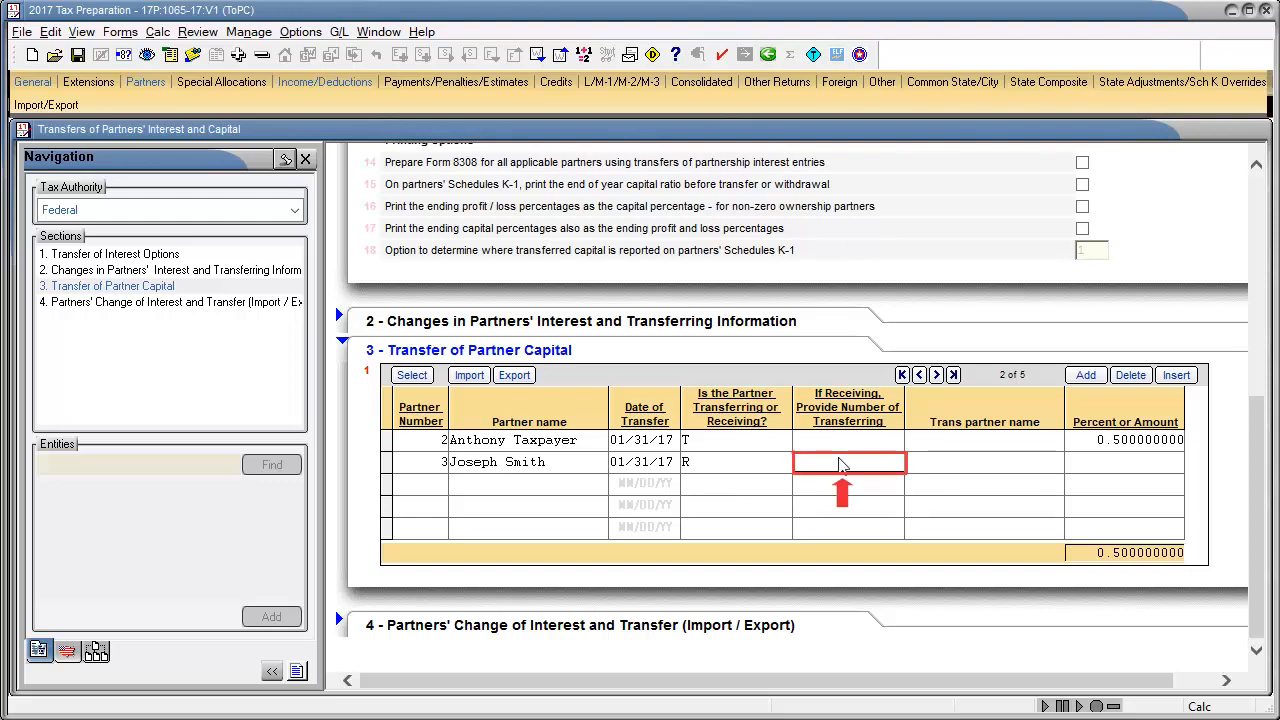
pyautogui.click(849, 462)
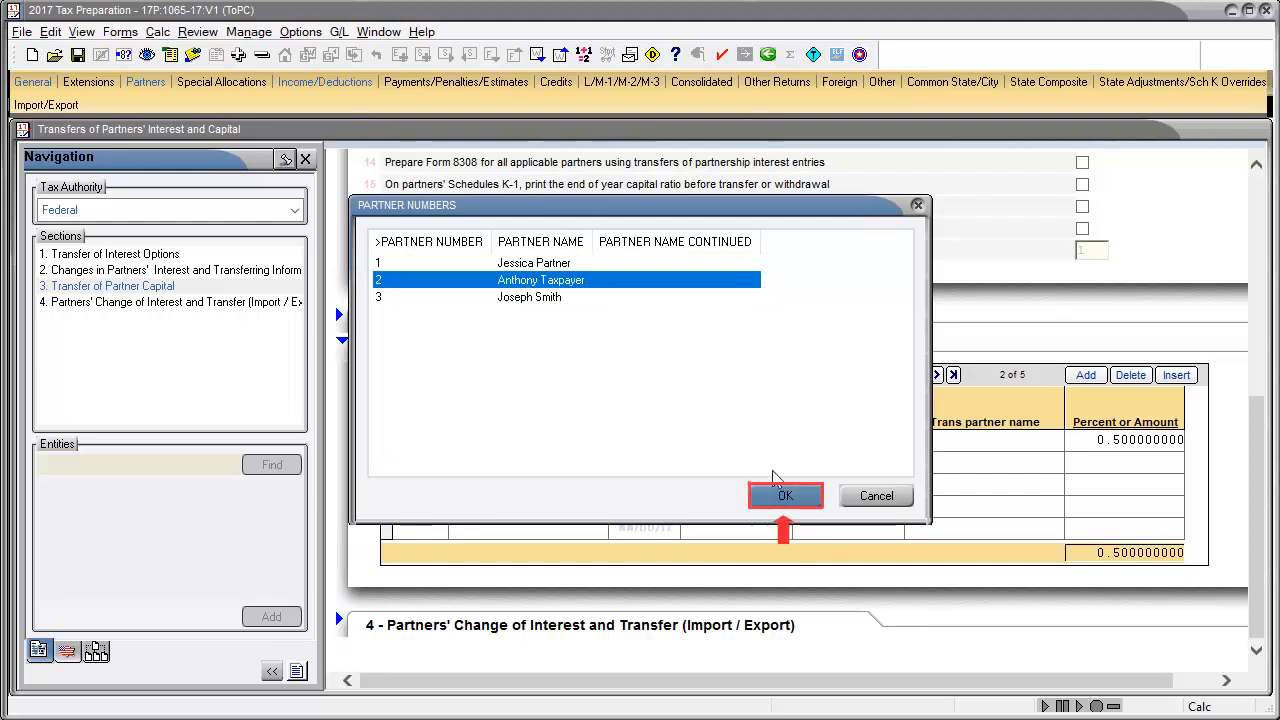
pyautogui.click(785, 495)
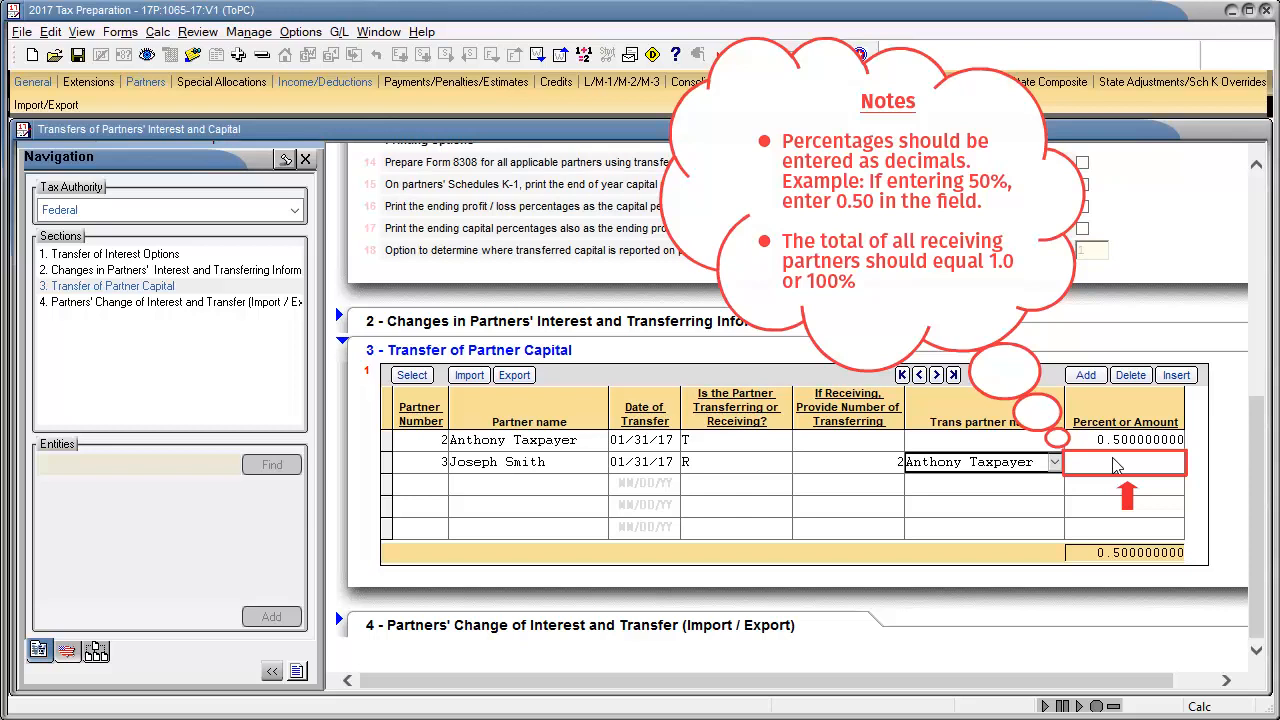
pyautogui.write('1.000000000')
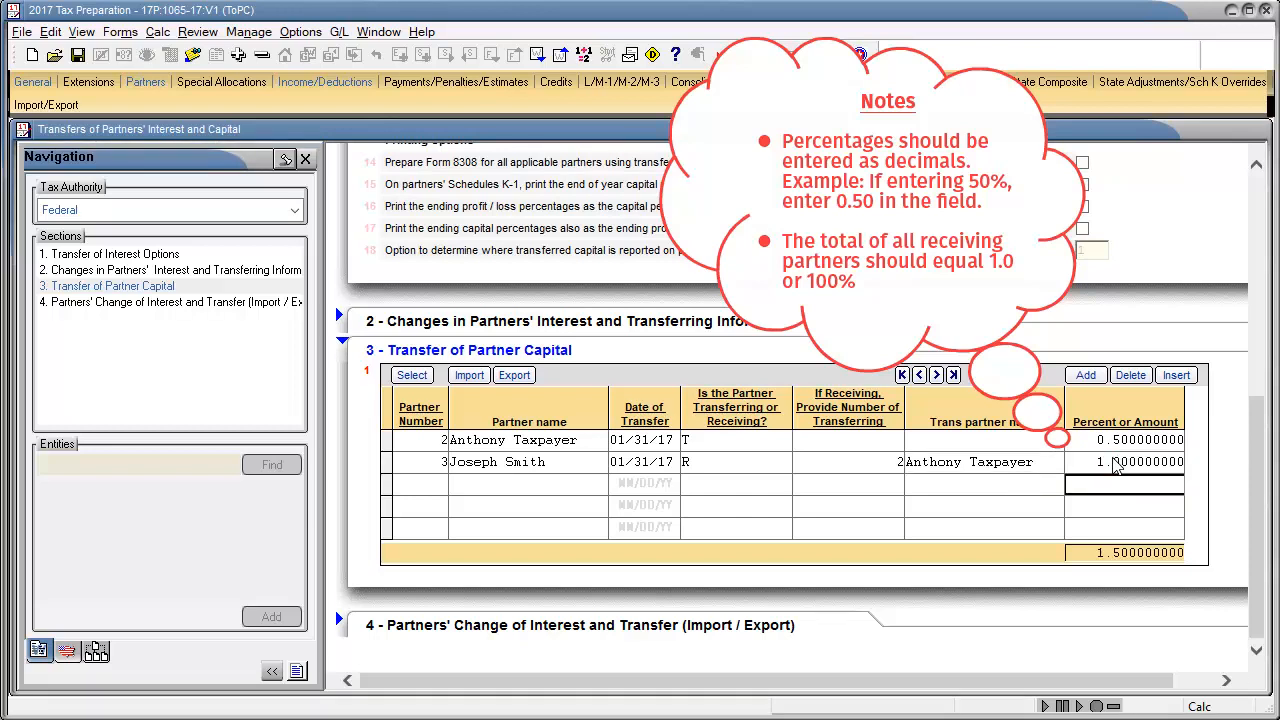